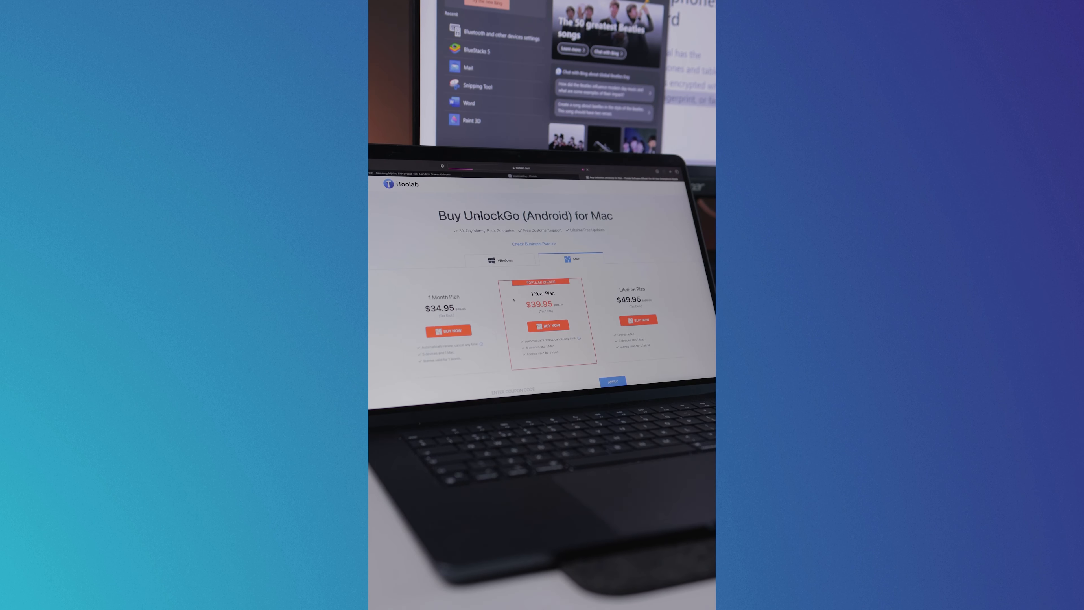
scroll(down, 3)
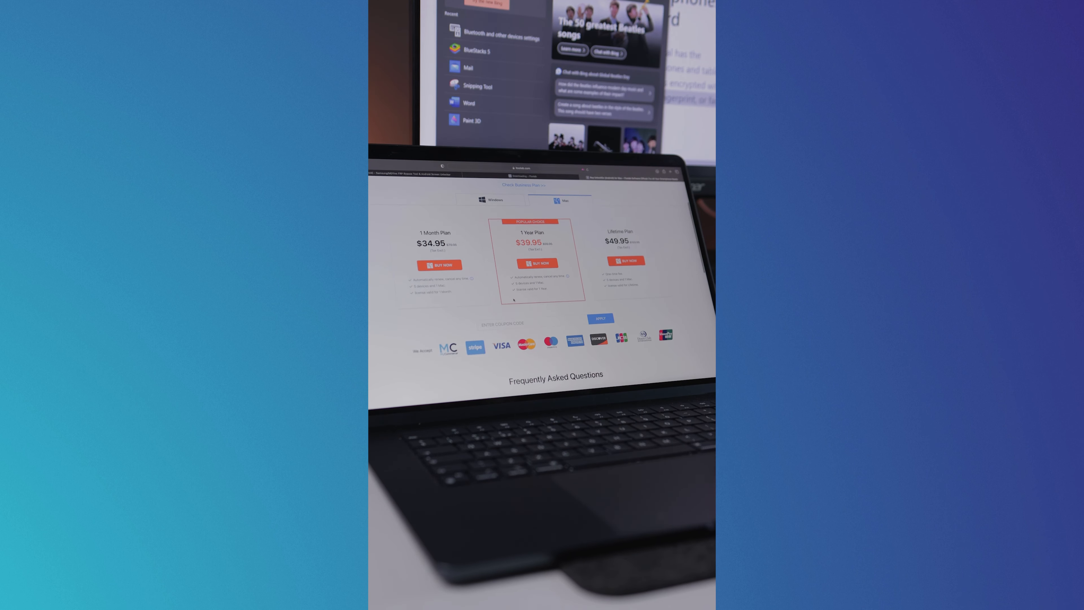